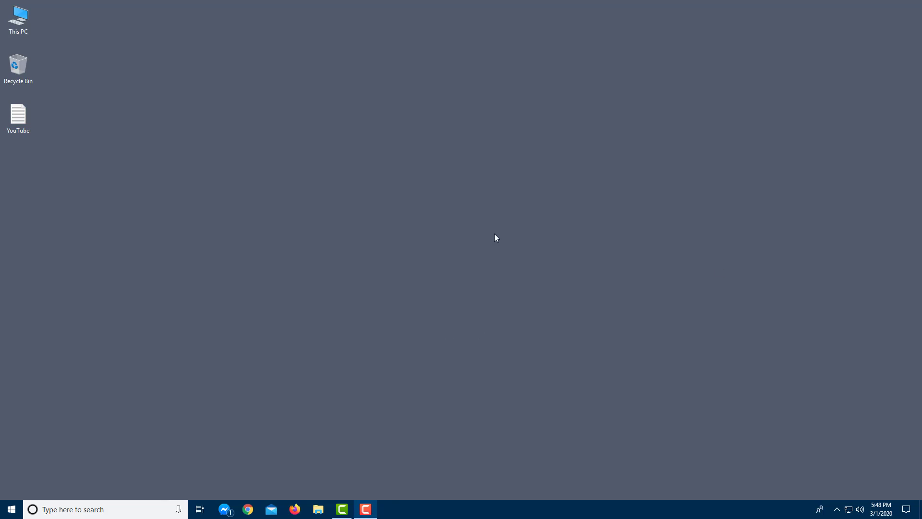
mouse_move(450, 175)
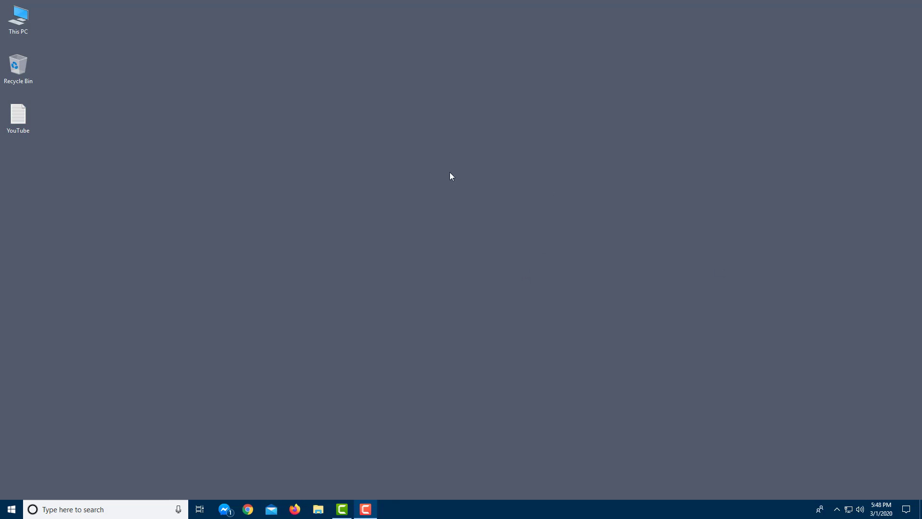
mouse_move(368, 194)
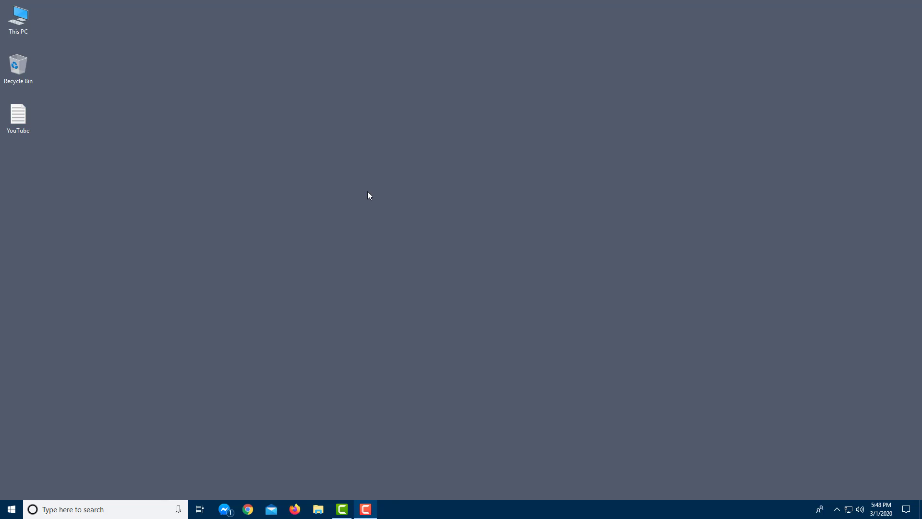
mouse_move(382, 189)
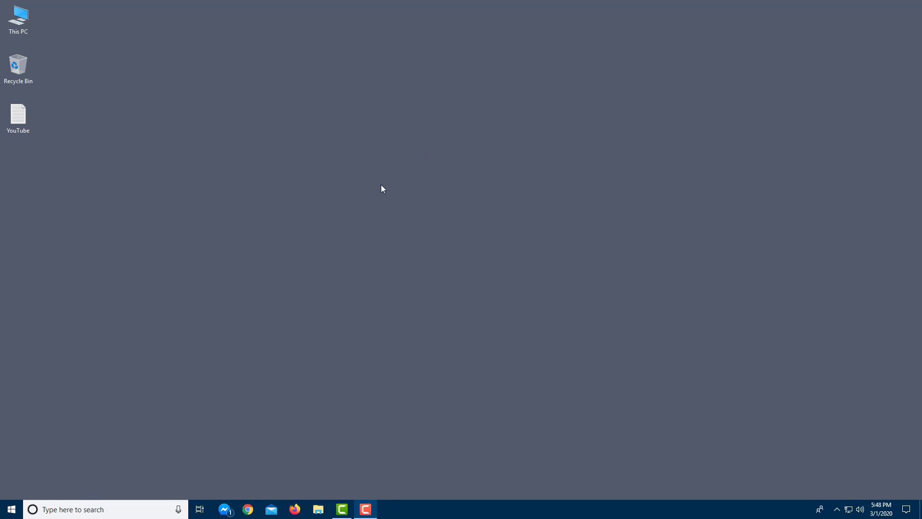
mouse_move(366, 241)
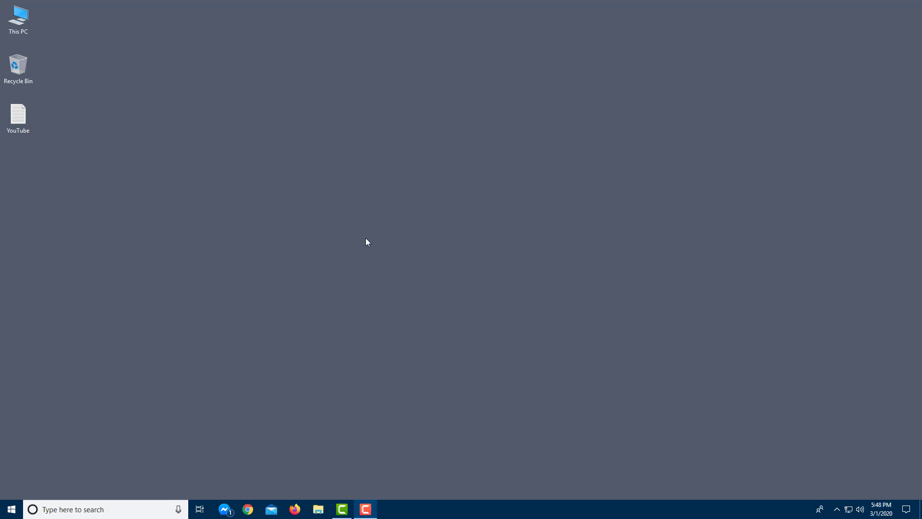
mouse_move(338, 80)
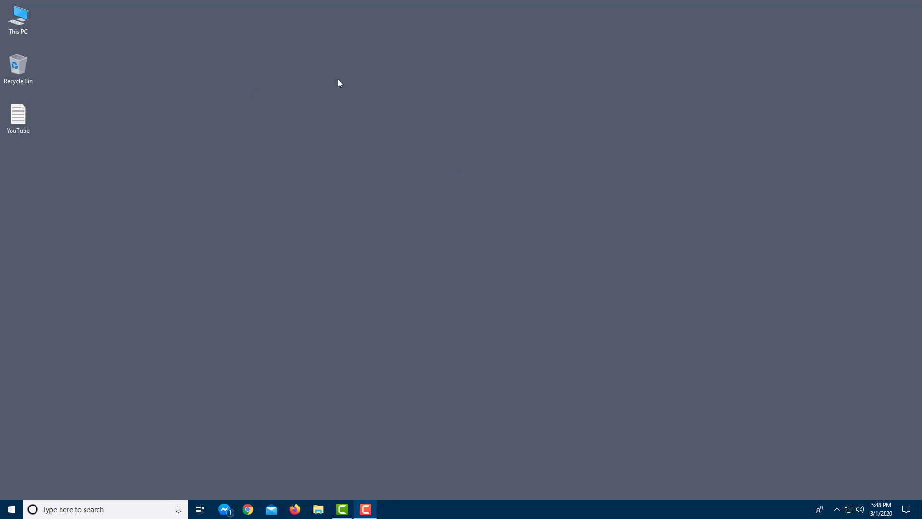
mouse_move(265, 257)
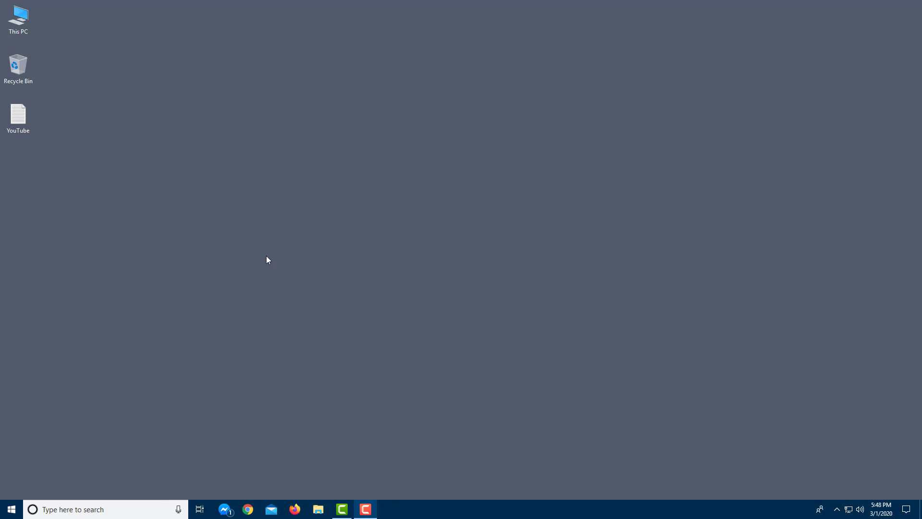
mouse_move(128, 209)
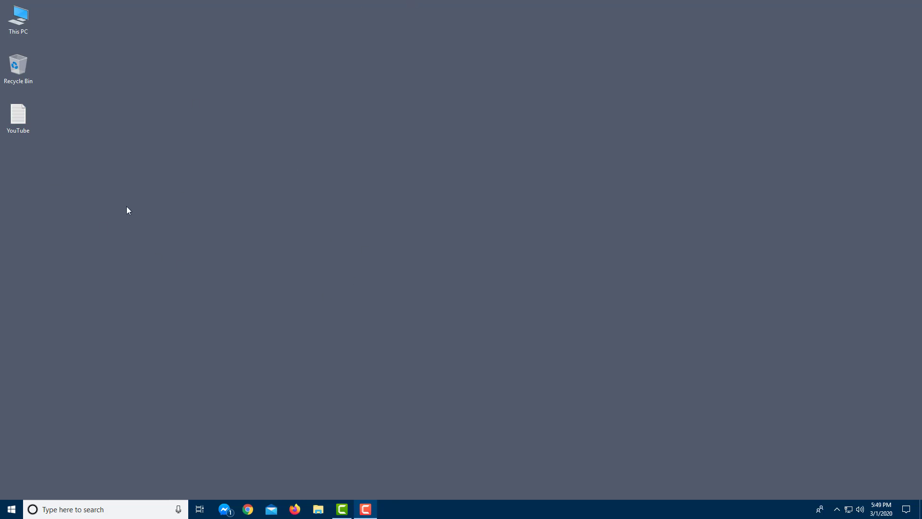
mouse_move(515, 181)
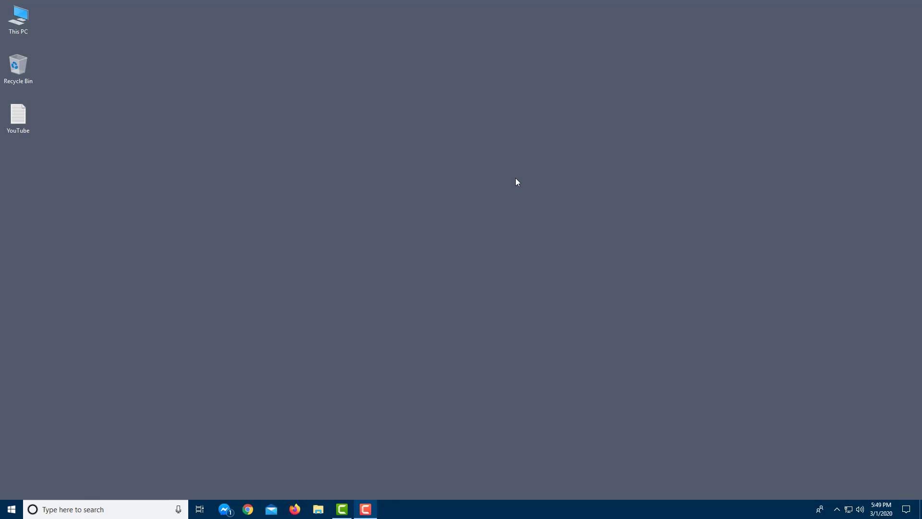
Select and deselect the YouTube file and the Recycle Bin icons on the desktop.
click(18, 114)
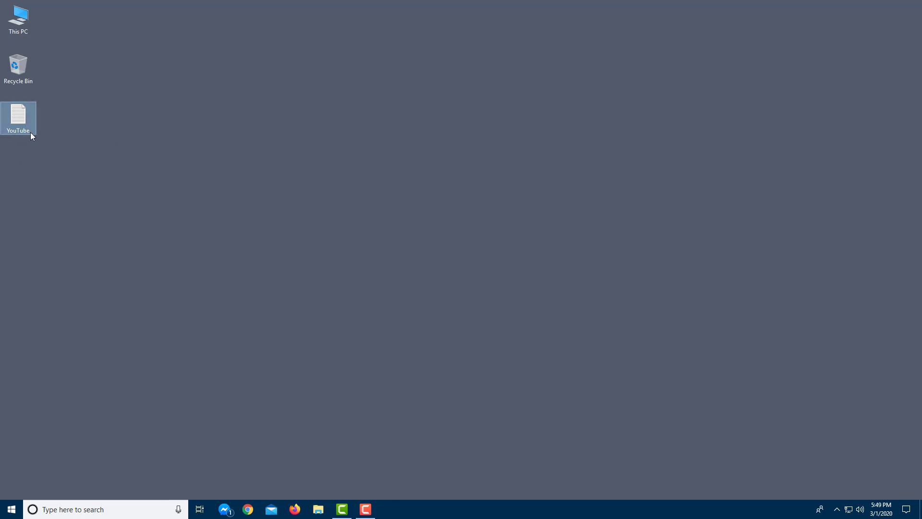
mouse_move(67, 158)
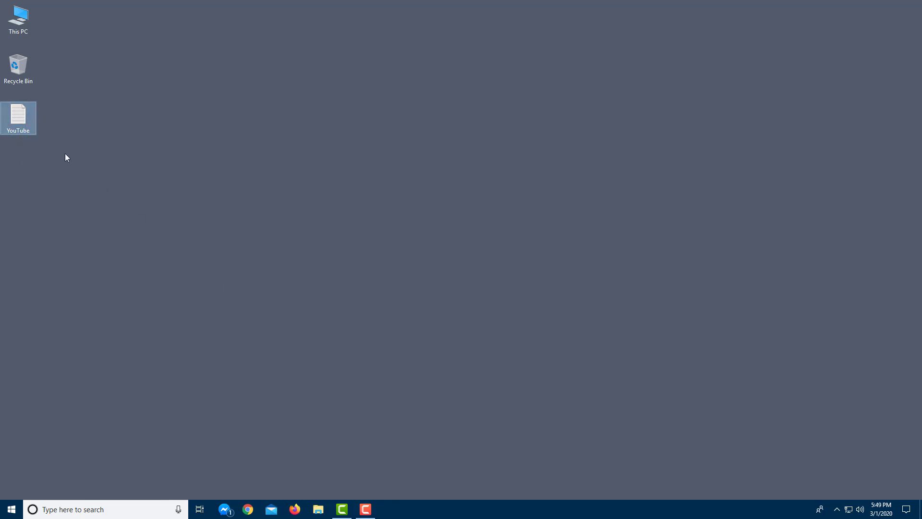
click(188, 229)
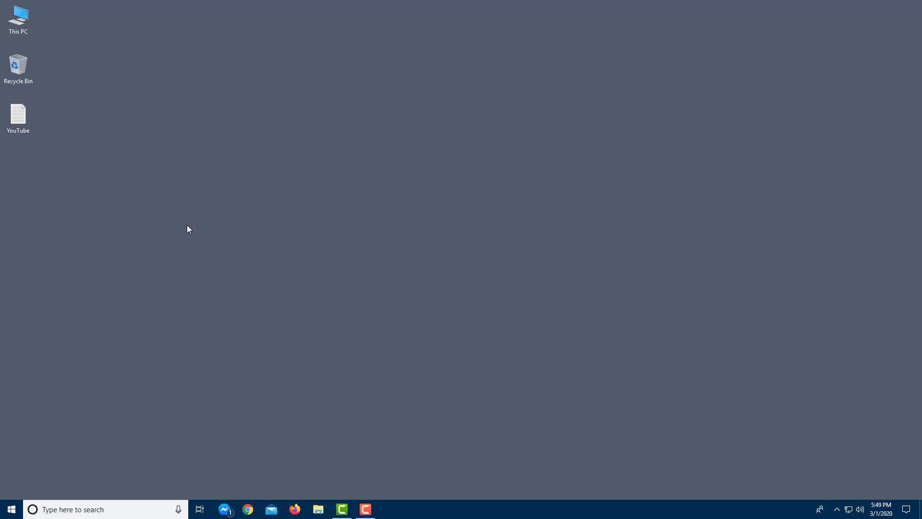
click(17, 66)
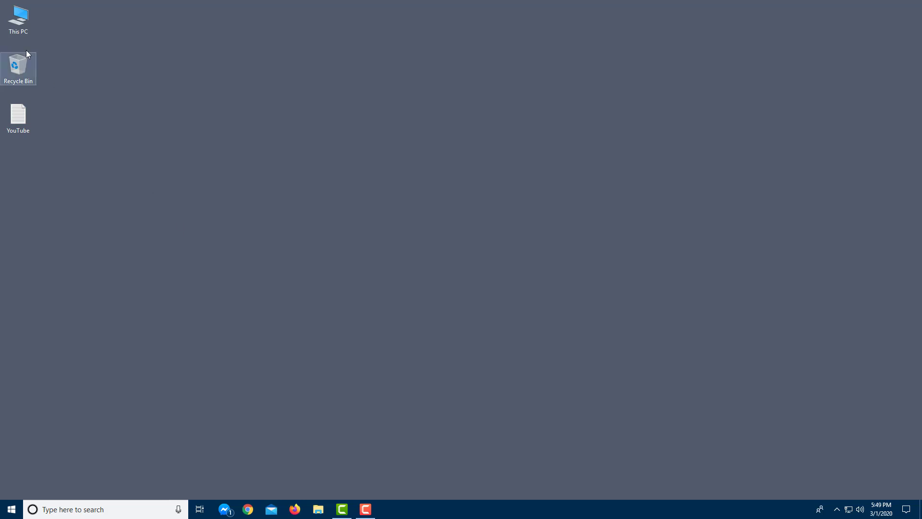
click(18, 18)
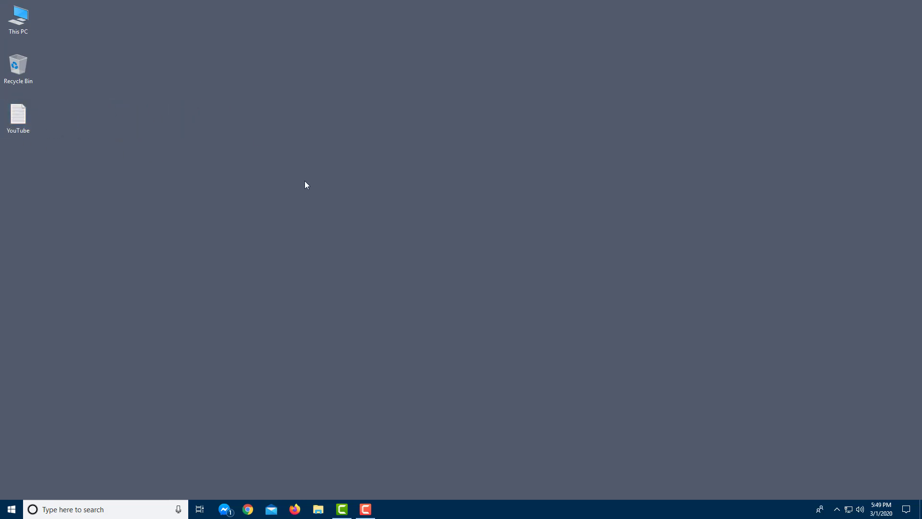
mouse_move(365, 87)
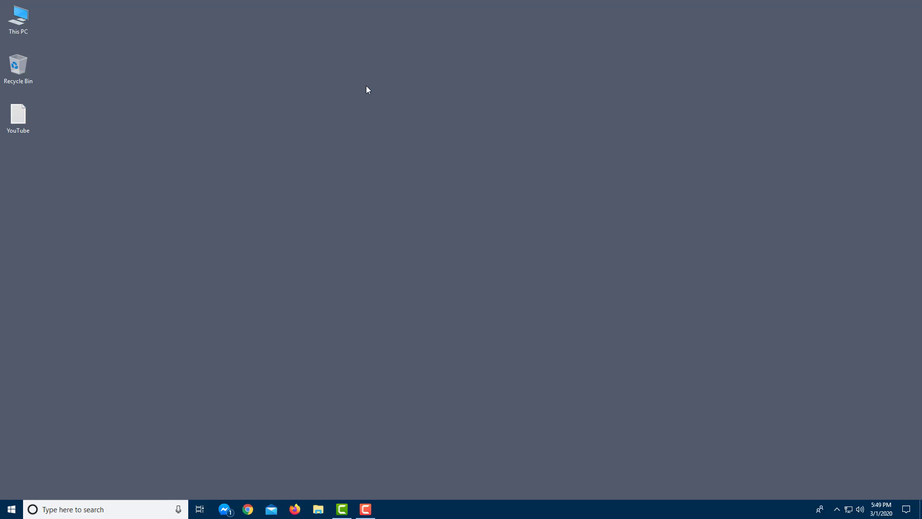
From the desktop context menu, reach the Personalization Background settings page.
right_click(367, 89)
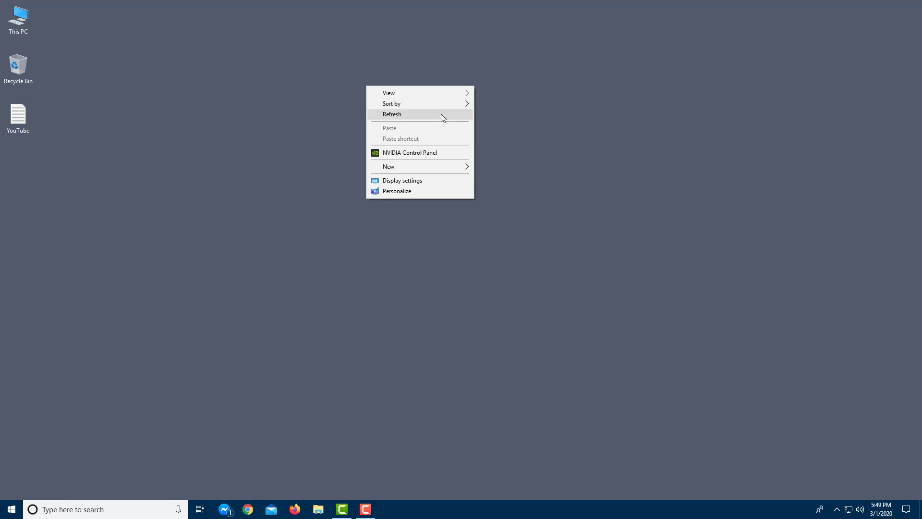
mouse_move(409, 158)
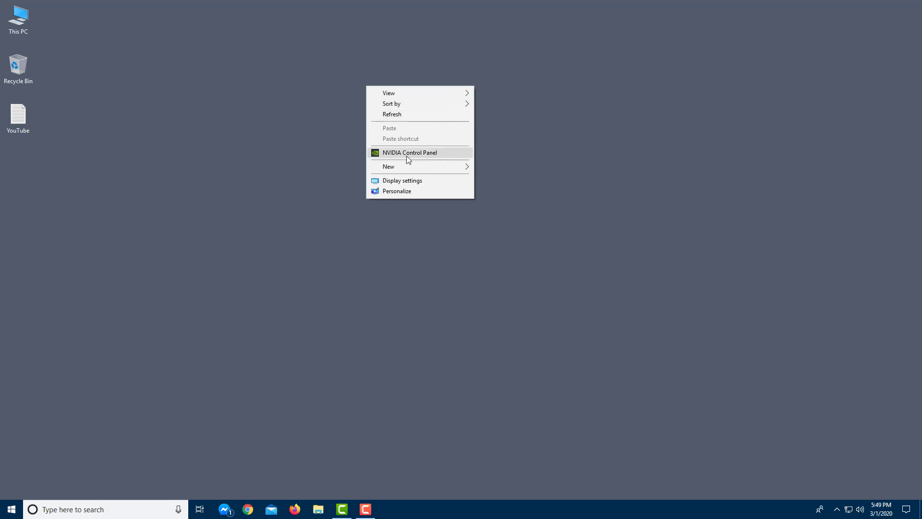
mouse_move(409, 157)
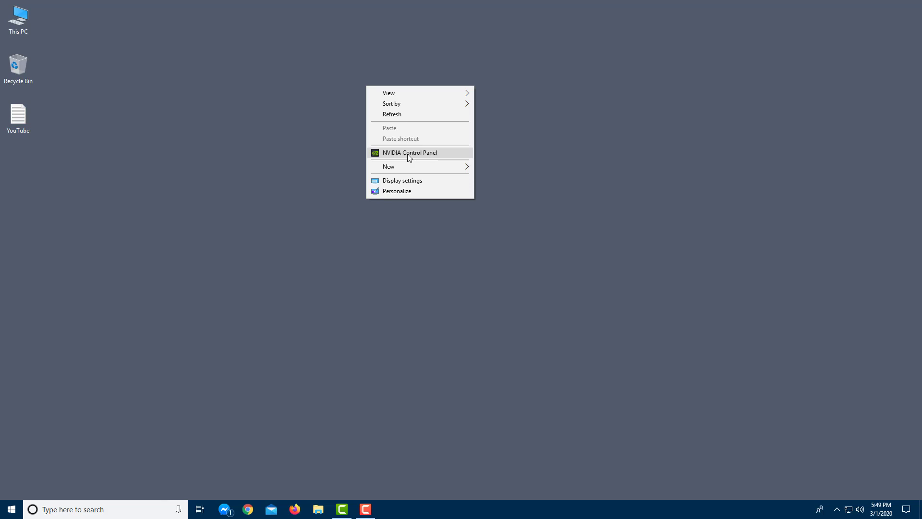
mouse_move(406, 165)
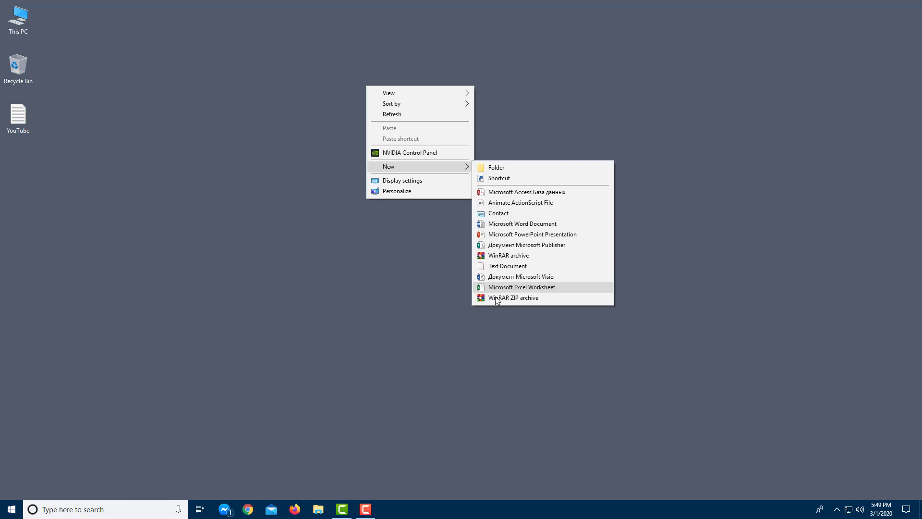
mouse_move(503, 302)
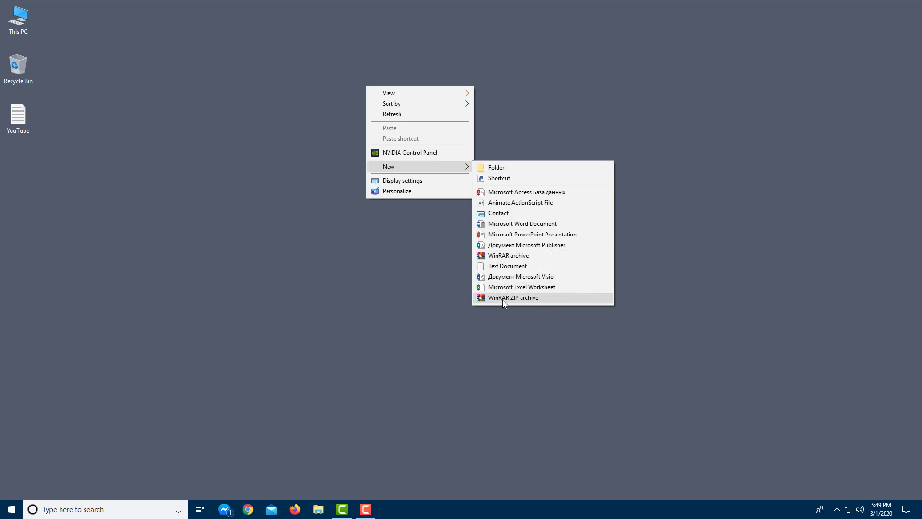
mouse_move(424, 169)
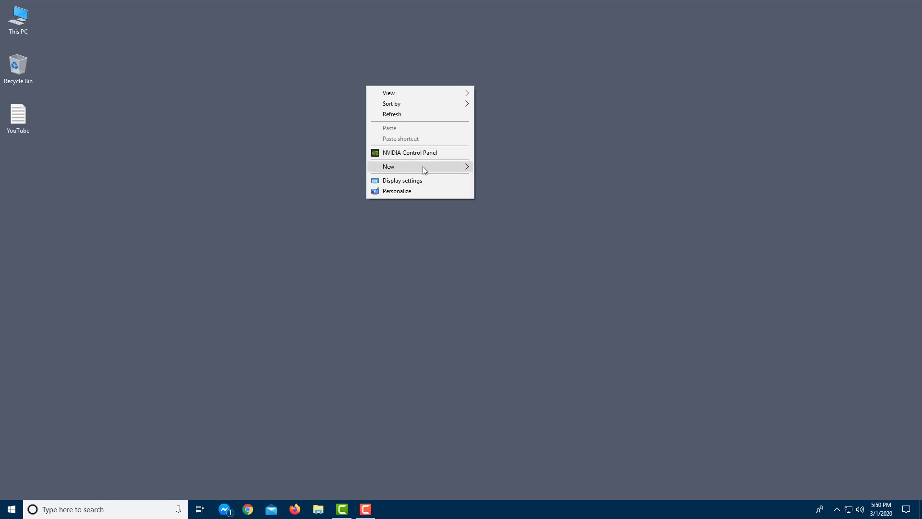
mouse_move(403, 197)
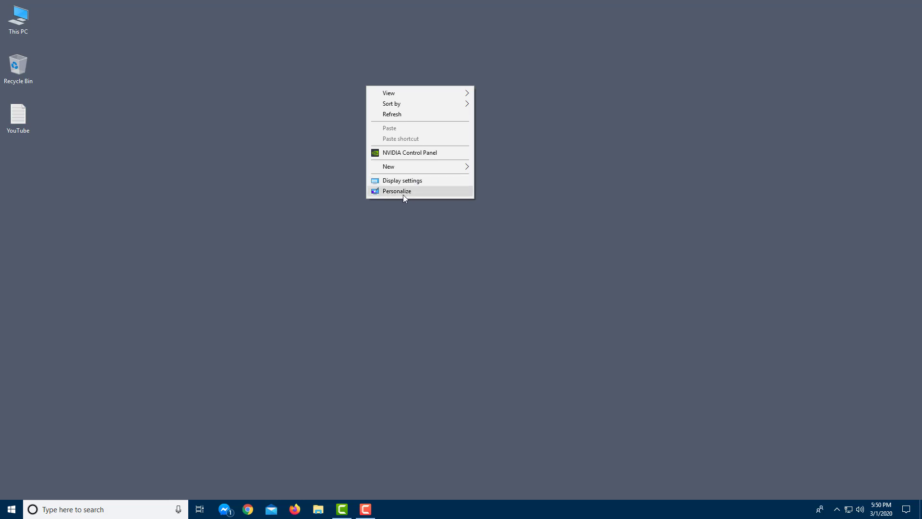
click(397, 190)
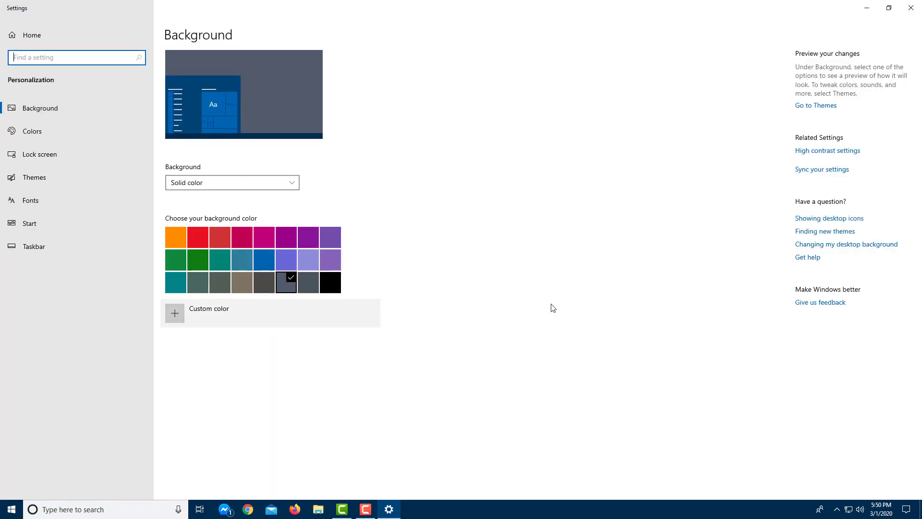
mouse_move(741, 109)
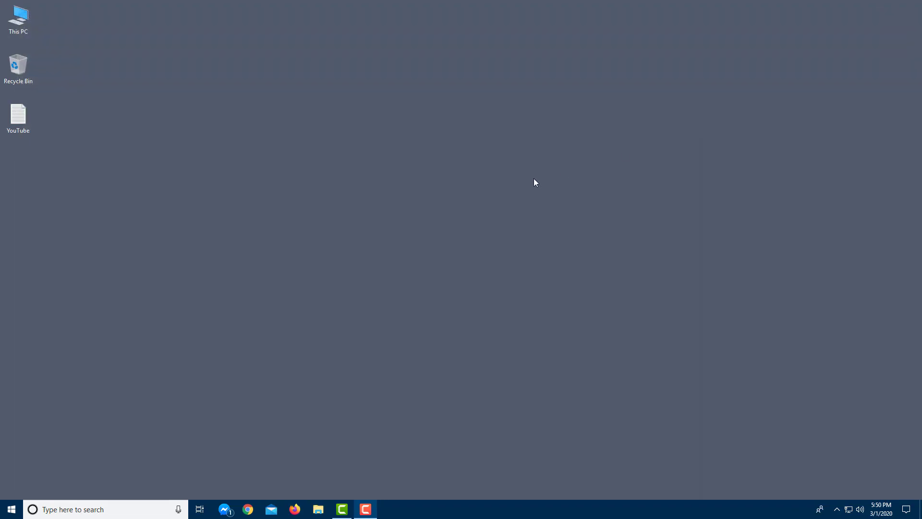
mouse_move(272, 324)
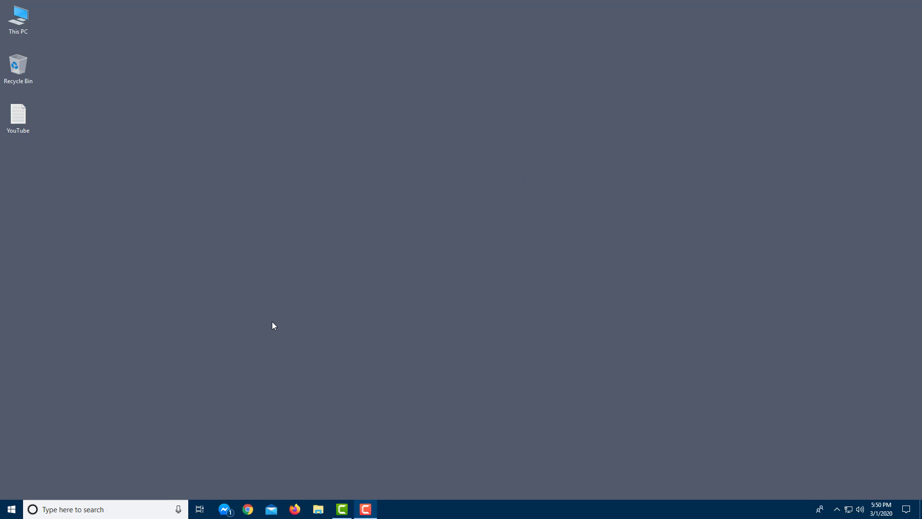
mouse_move(428, 513)
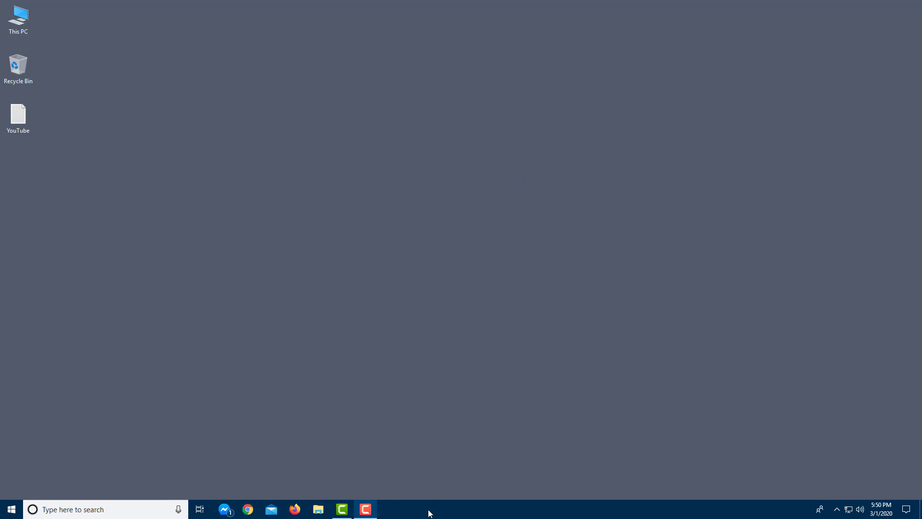
mouse_move(389, 508)
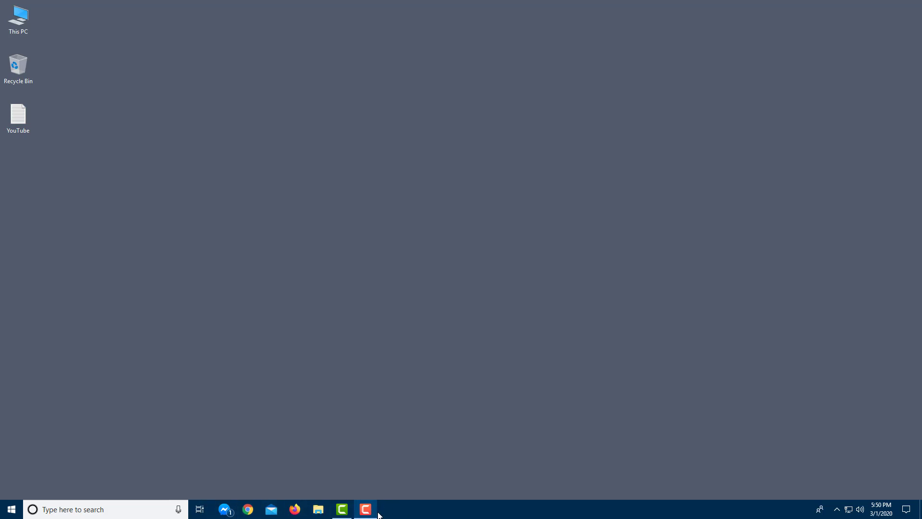
mouse_move(342, 509)
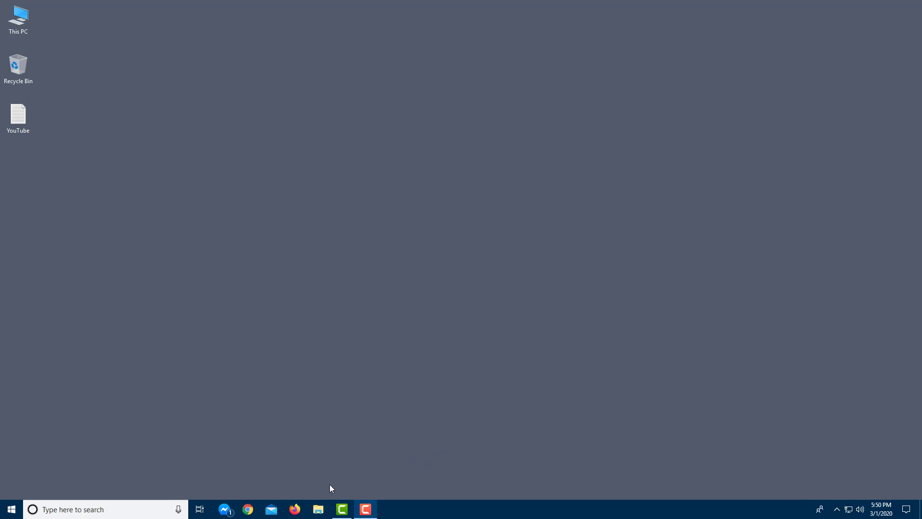
mouse_move(327, 465)
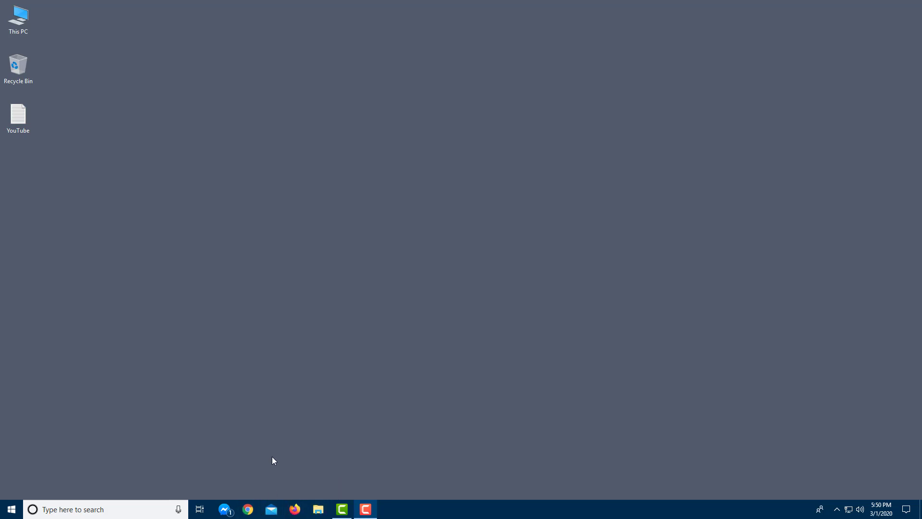
mouse_move(437, 449)
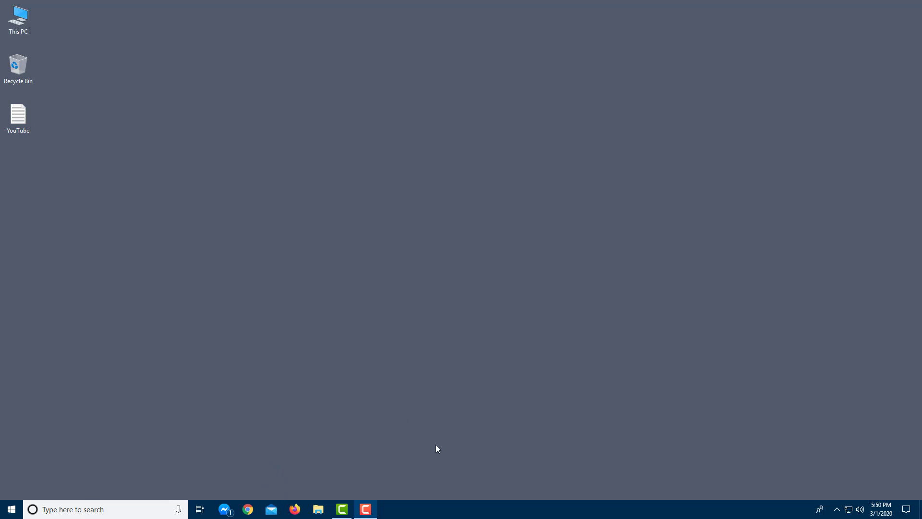
mouse_move(413, 449)
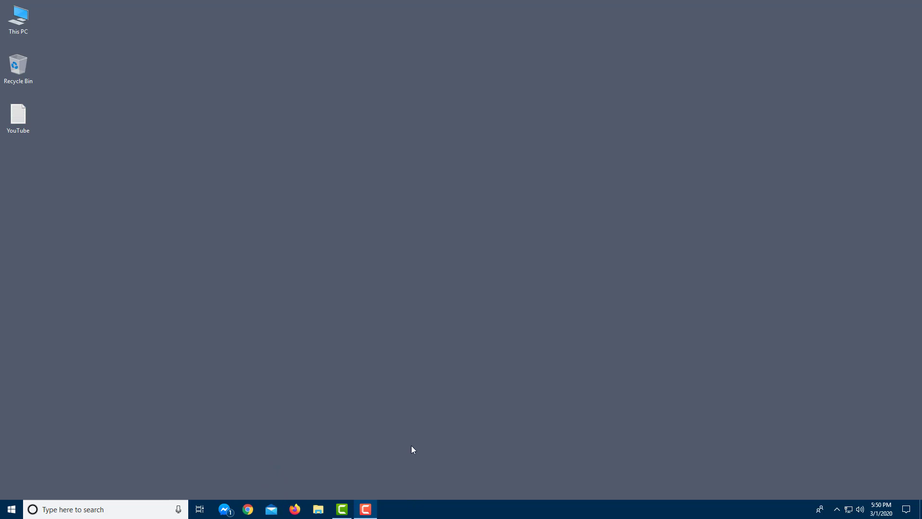
mouse_move(361, 414)
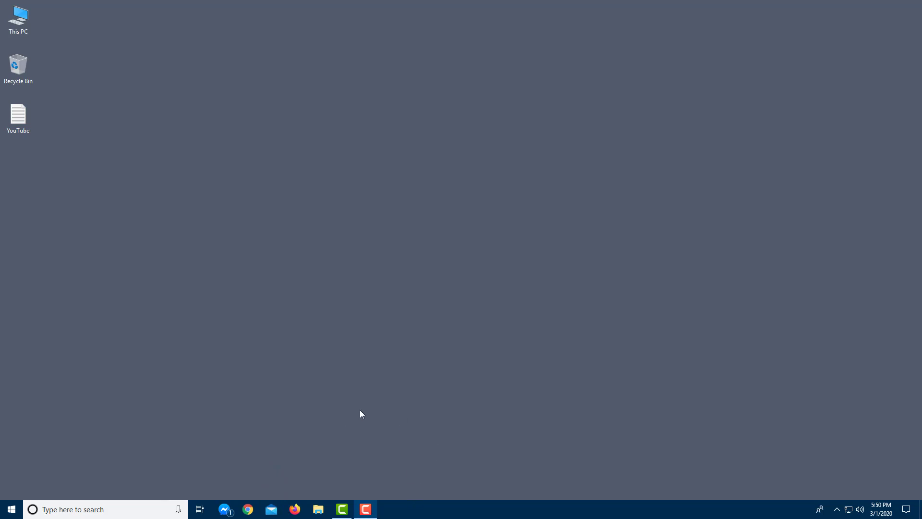
mouse_move(324, 493)
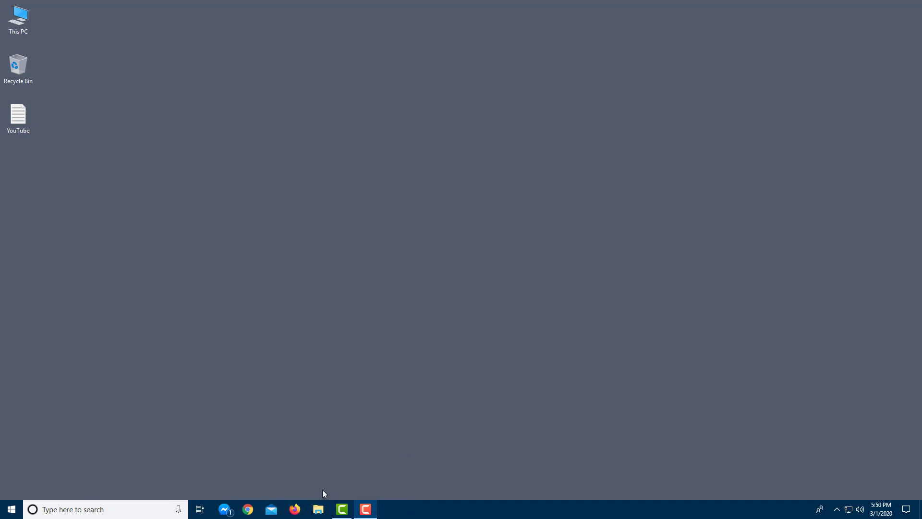
mouse_move(202, 511)
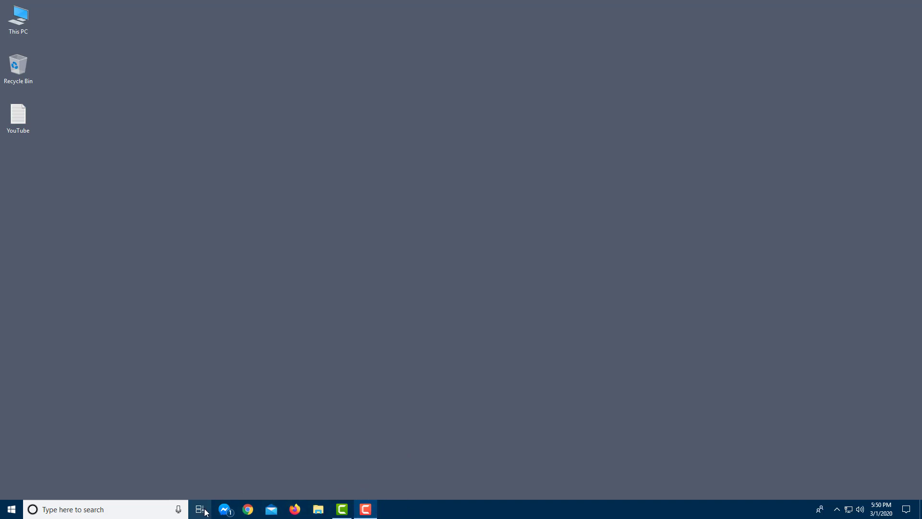
mouse_move(336, 433)
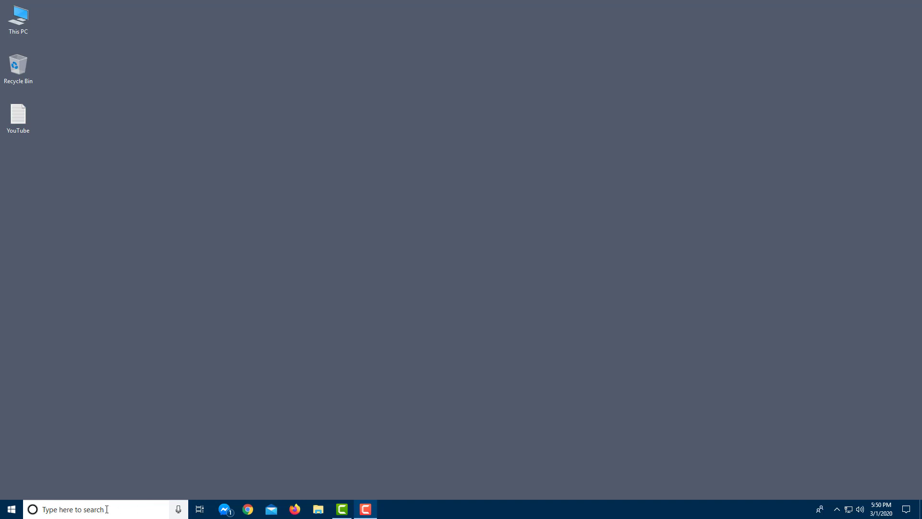
mouse_move(153, 511)
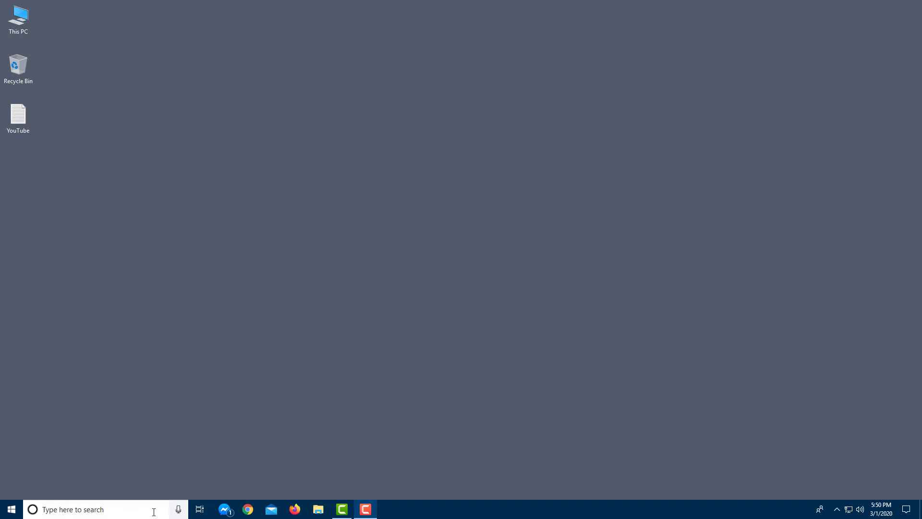
mouse_move(202, 463)
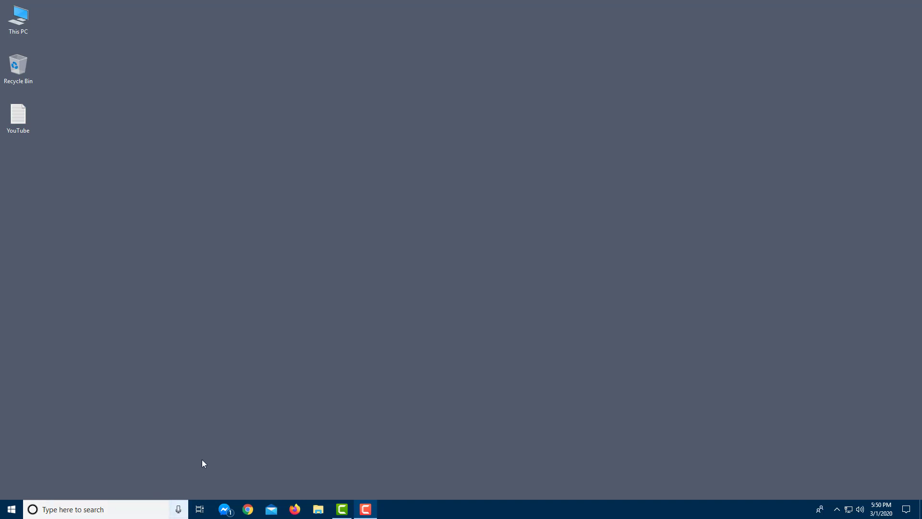
mouse_move(271, 444)
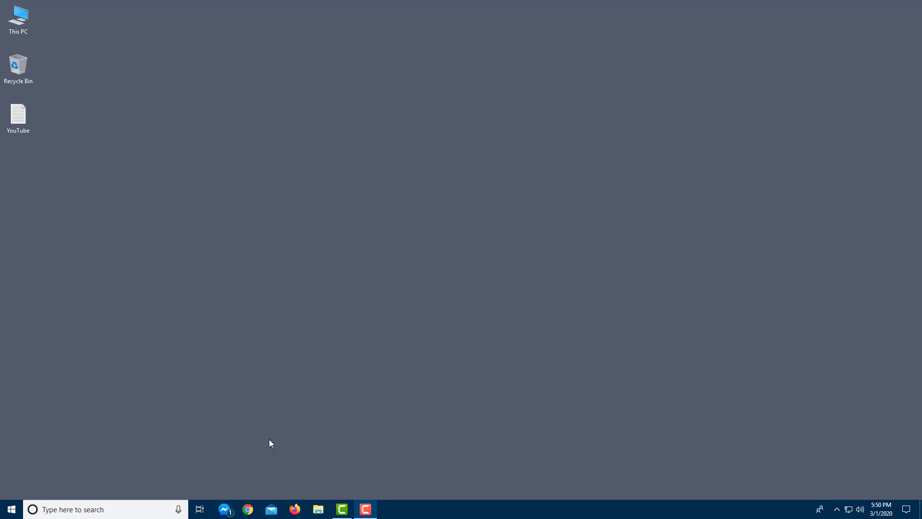
mouse_move(364, 403)
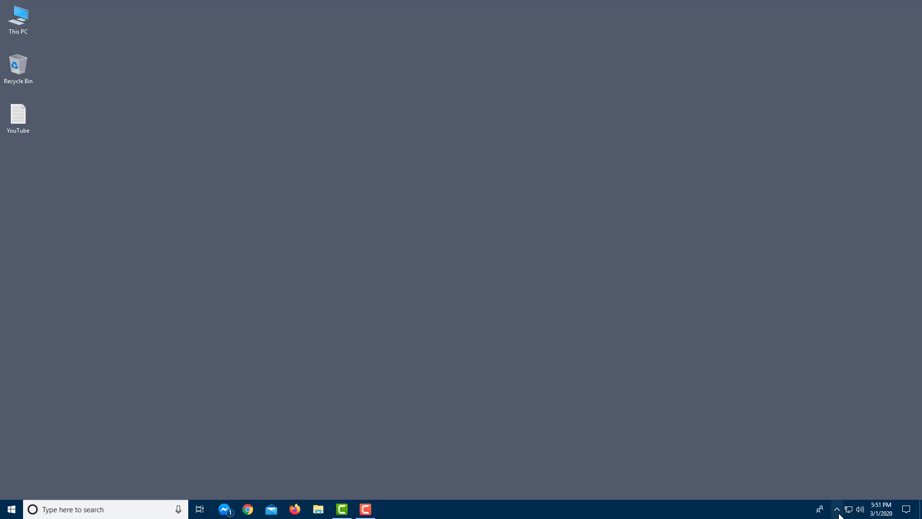
mouse_move(581, 510)
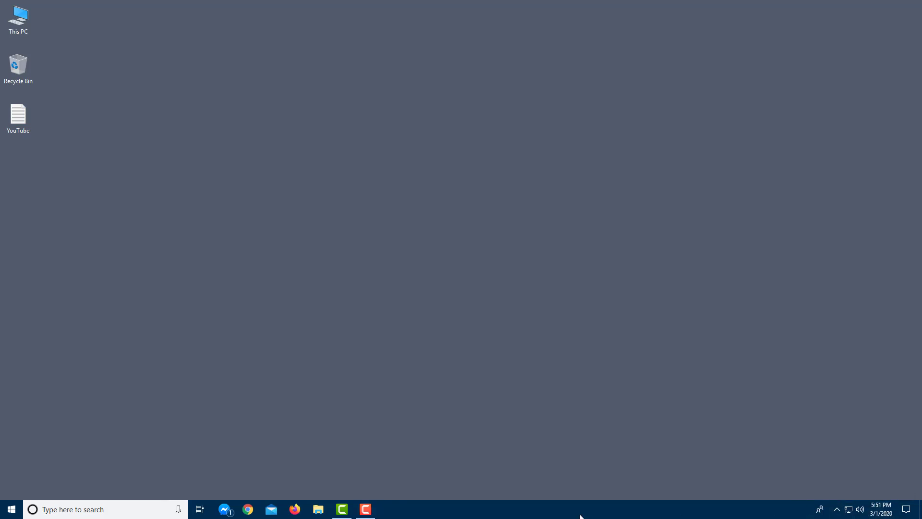
mouse_move(558, 511)
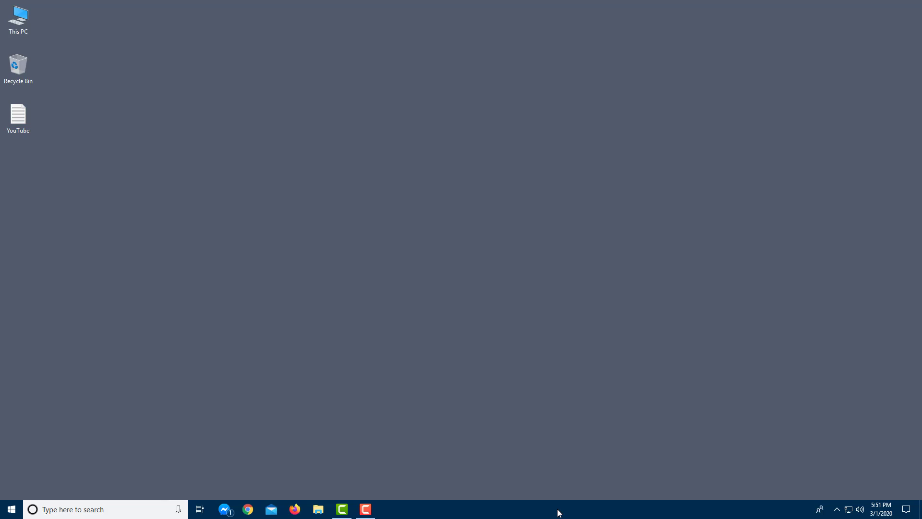
right_click(559, 512)
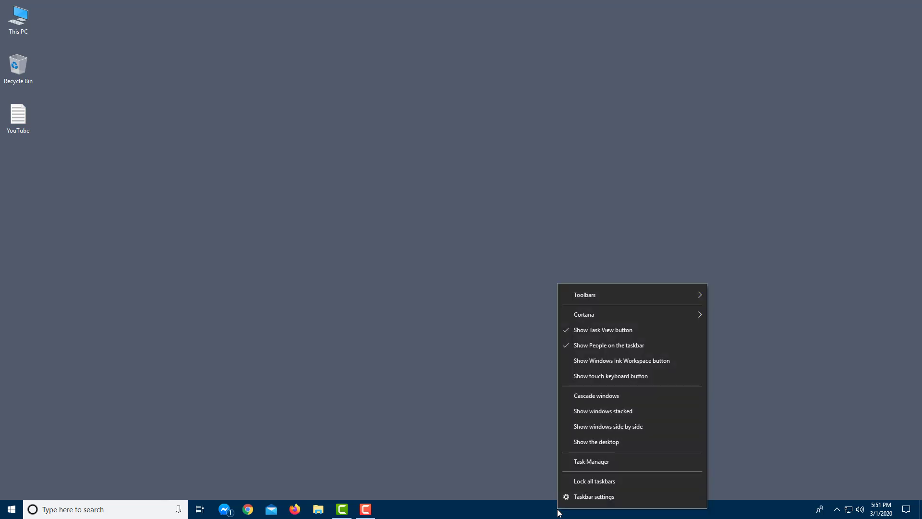
mouse_move(471, 402)
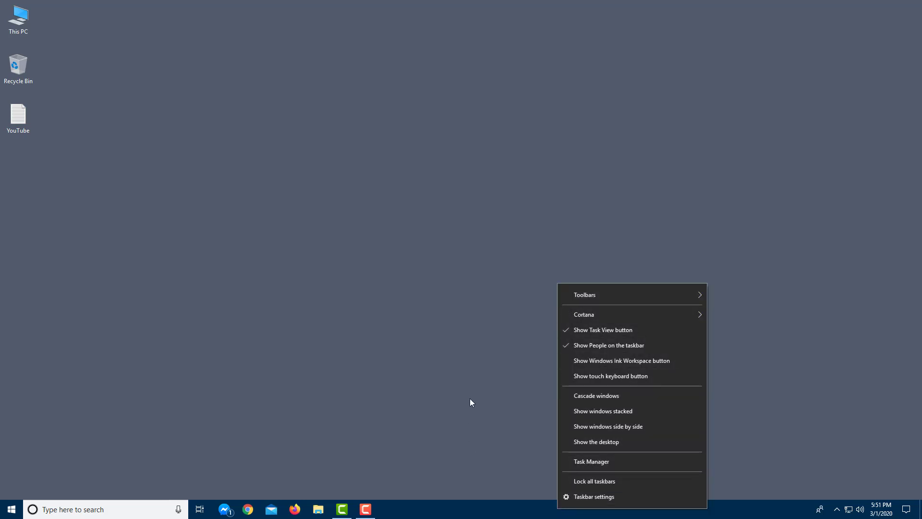
click(471, 403)
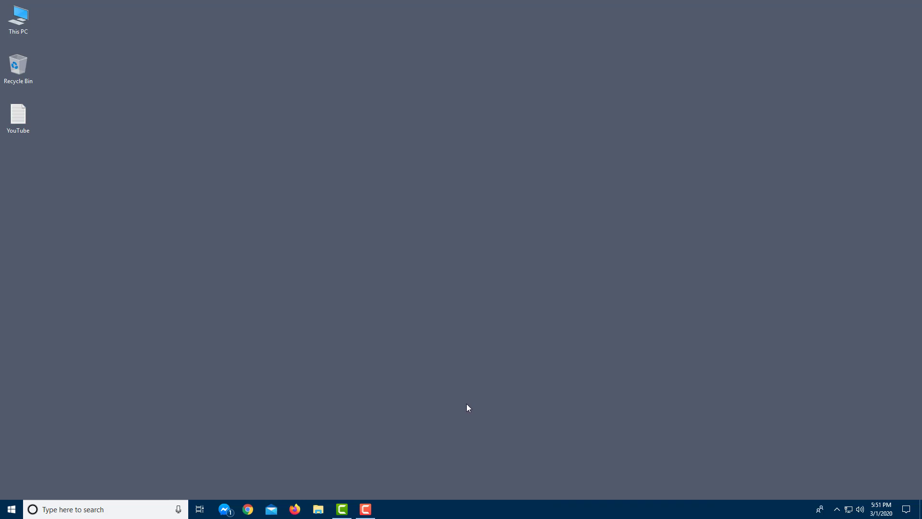
mouse_move(476, 422)
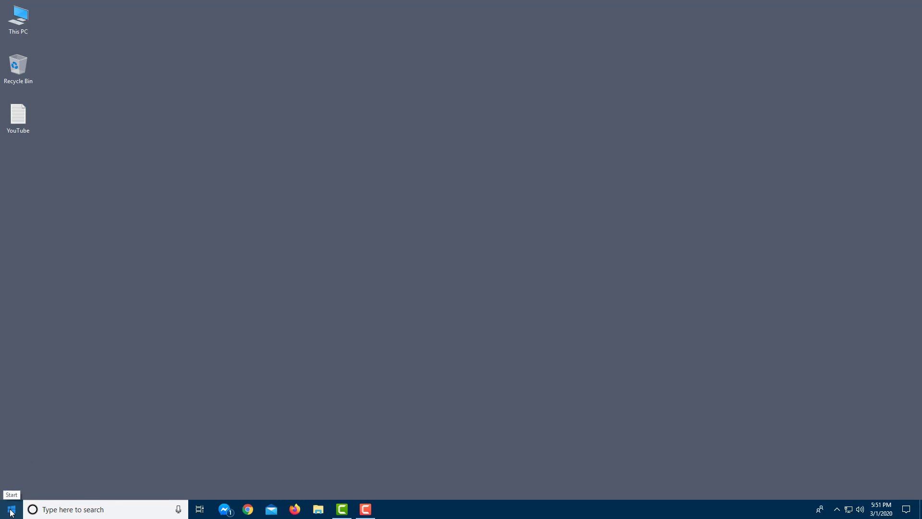
Show the Start menu and scroll down through the installed apps list beside the tiles.
click(8, 509)
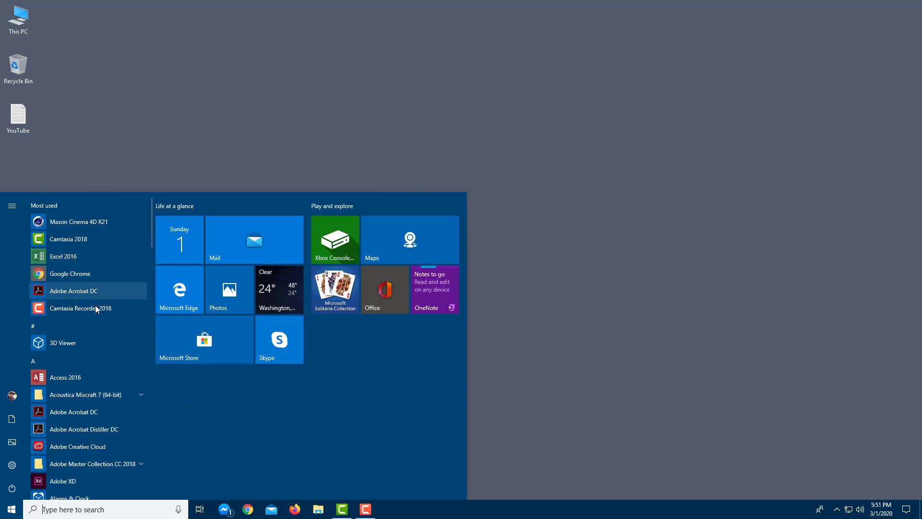
scroll(down, 3)
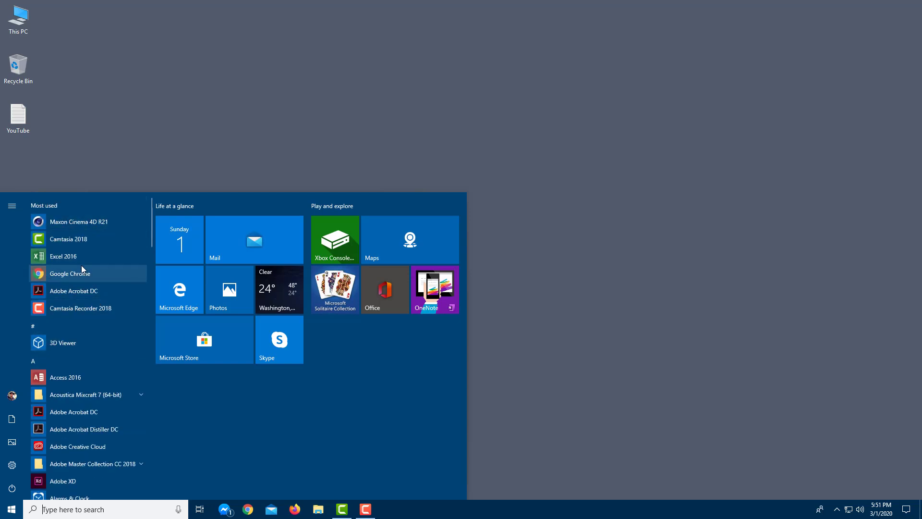
scroll(down, 3)
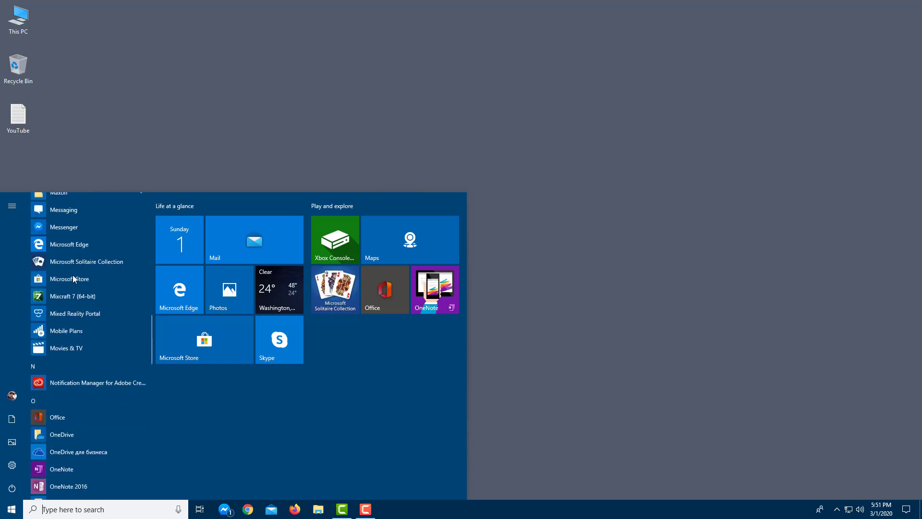
scroll(down, 3)
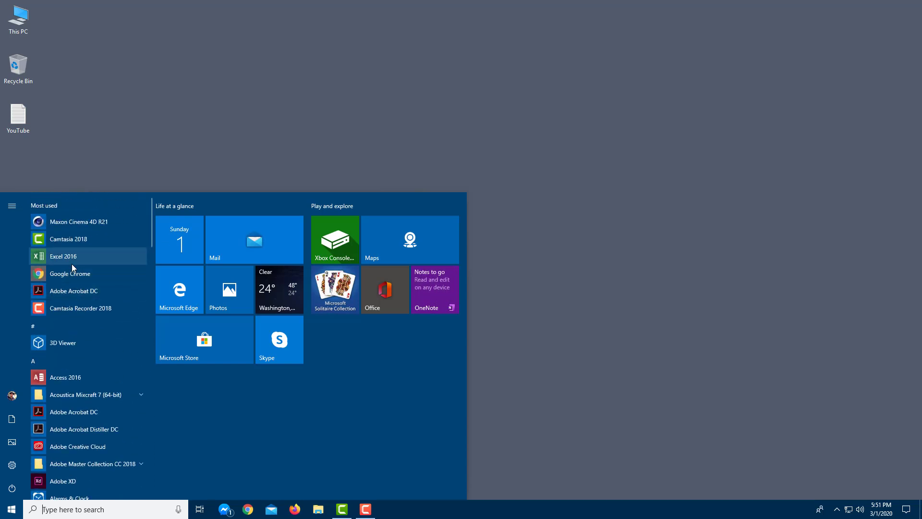
mouse_move(11, 396)
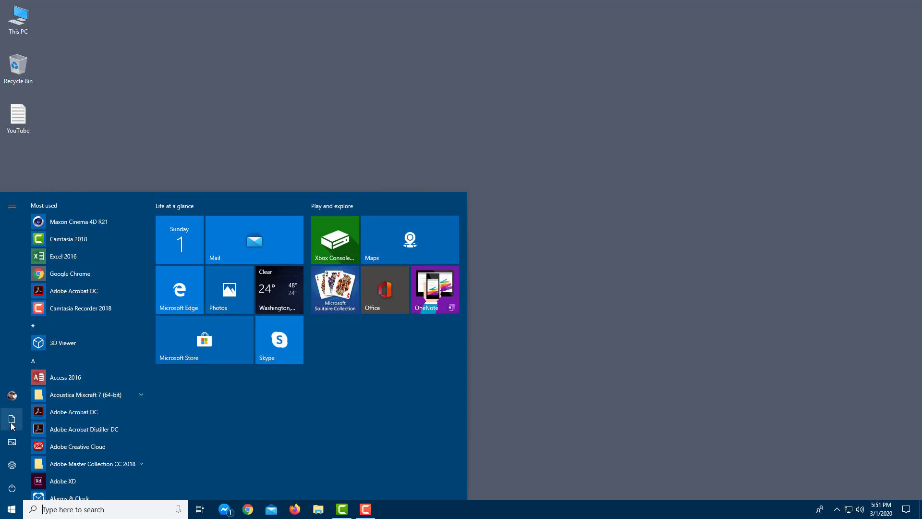
mouse_move(11, 420)
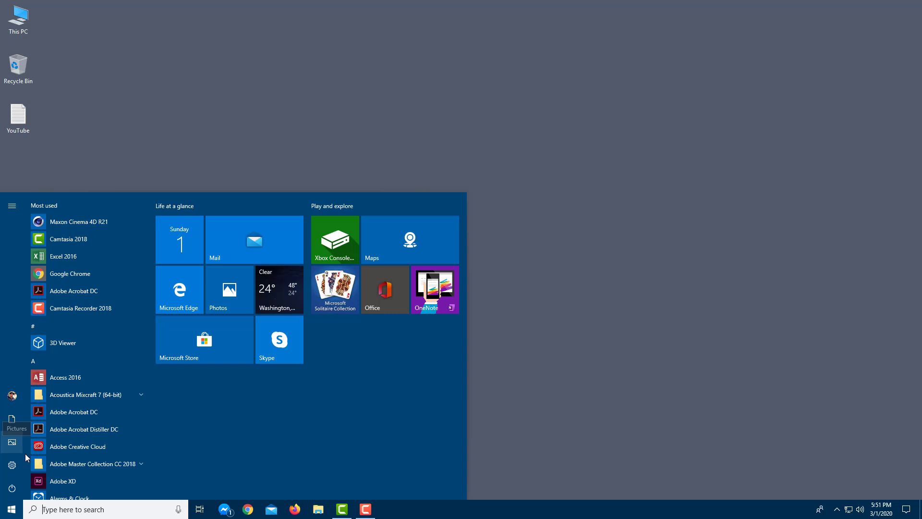
mouse_move(13, 495)
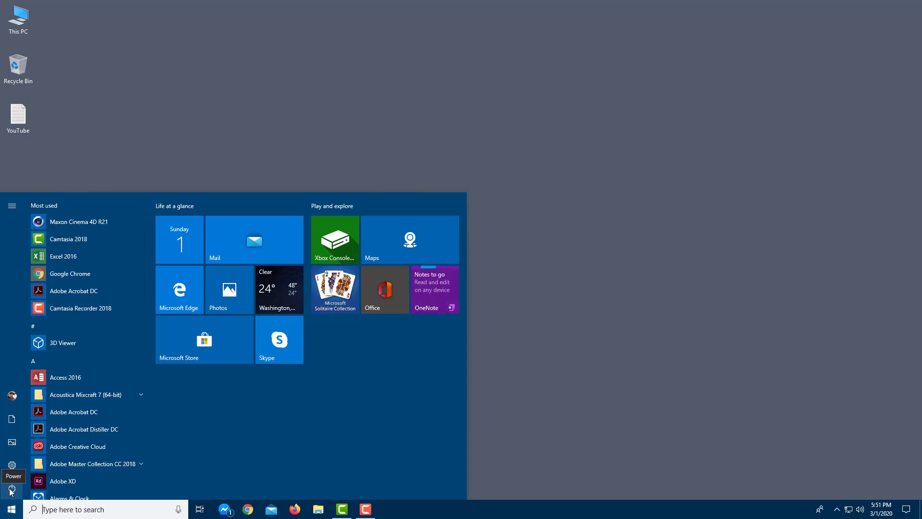
mouse_move(41, 378)
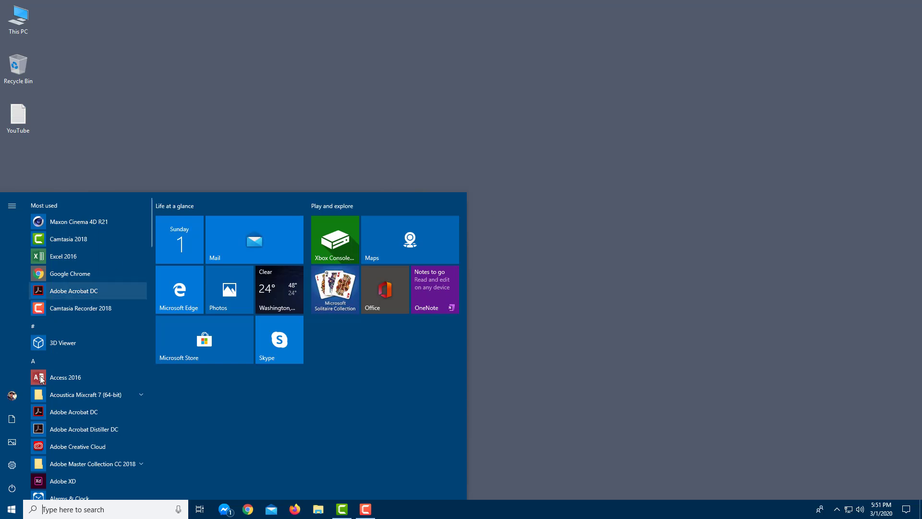